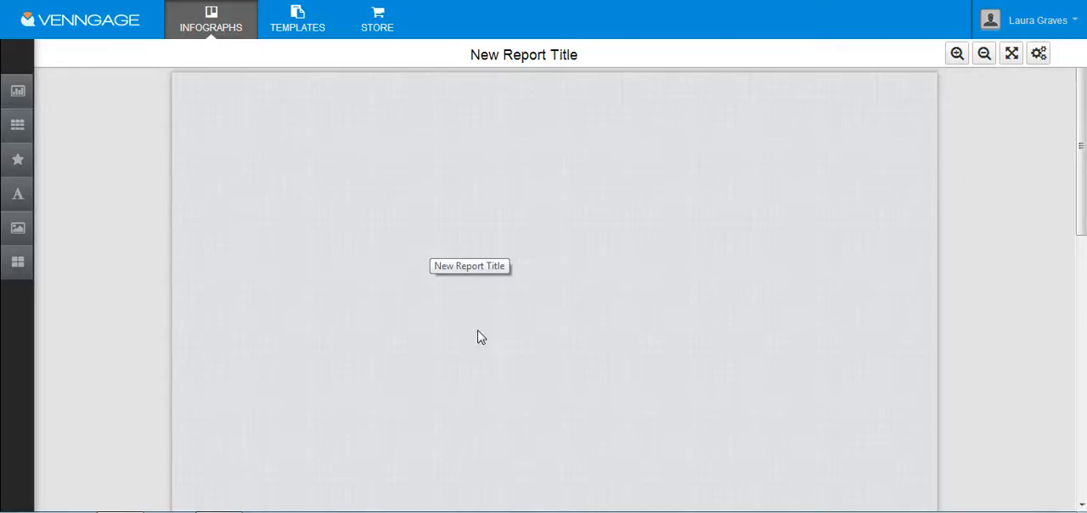
mouse_move(589, 301)
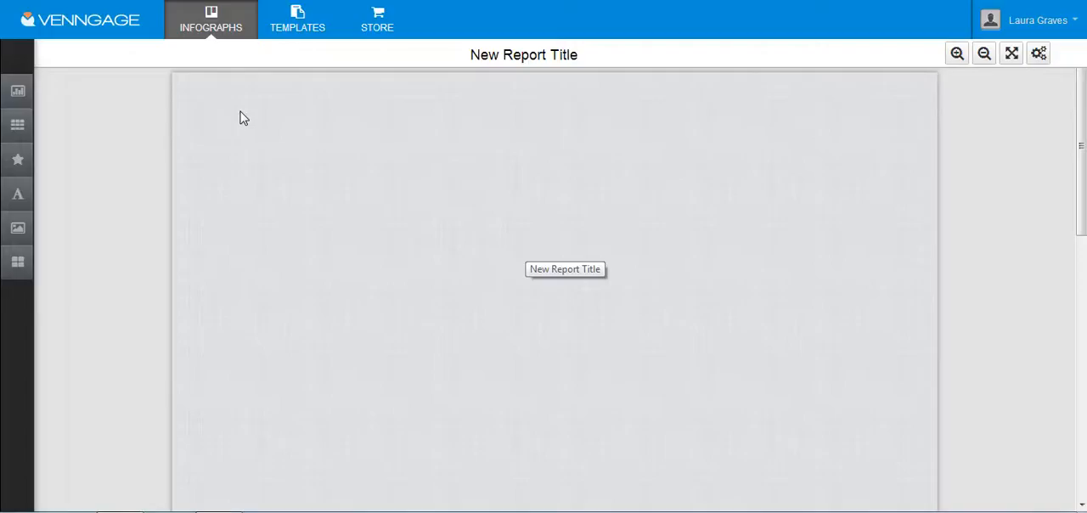
Expand the left sidebar to show the element categories (Charts, Pictogram, Shapes, Text, Image, Background)
left_click(17, 91)
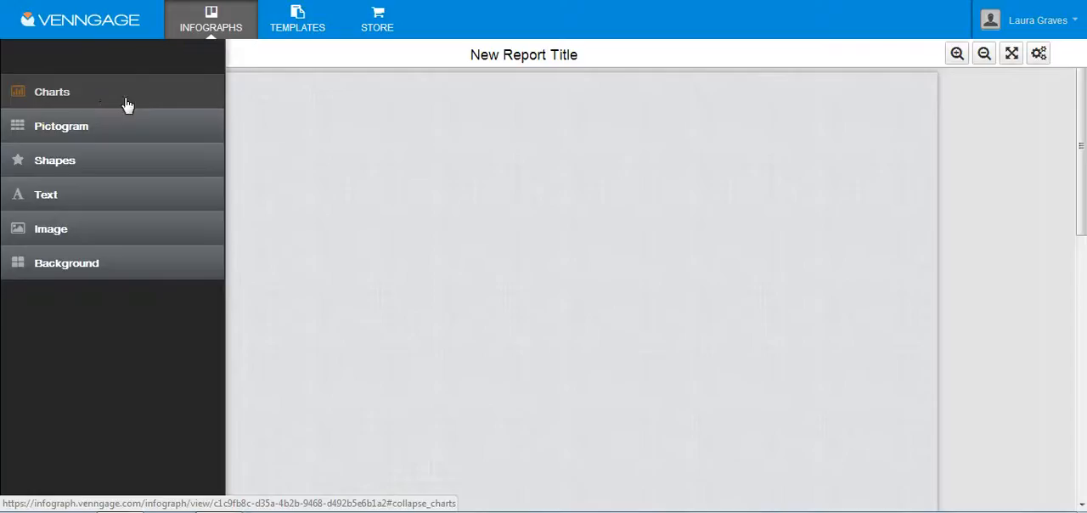
Place a Pie chart from the Charts category onto the blank canvas
left_click(52, 91)
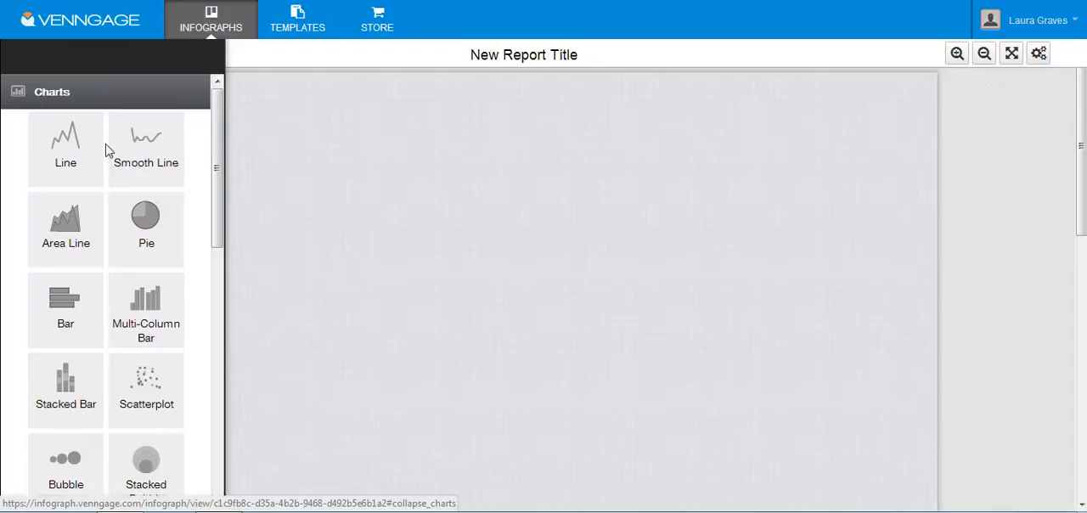
left_click(146, 223)
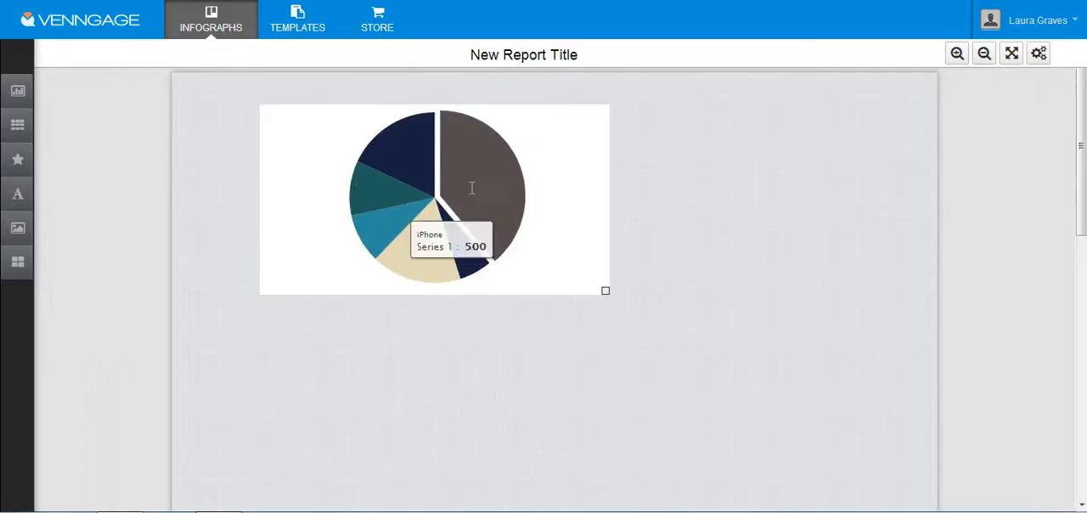
mouse_move(462, 159)
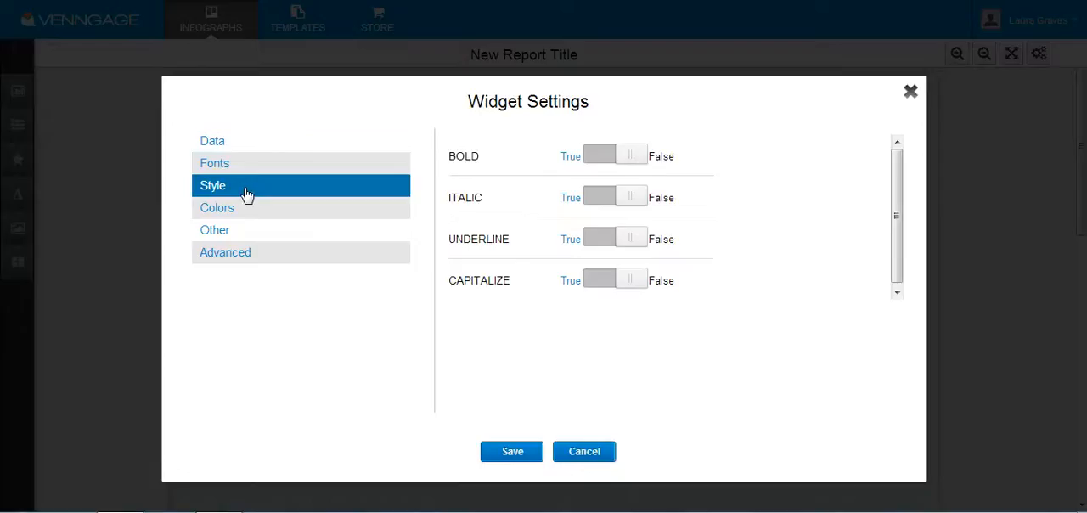
left_click(214, 229)
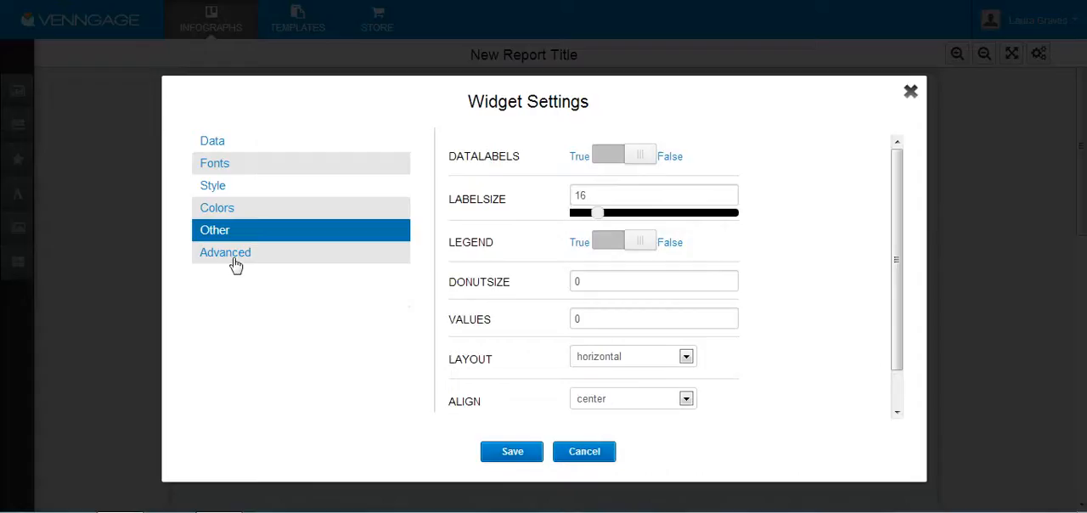
left_click(225, 252)
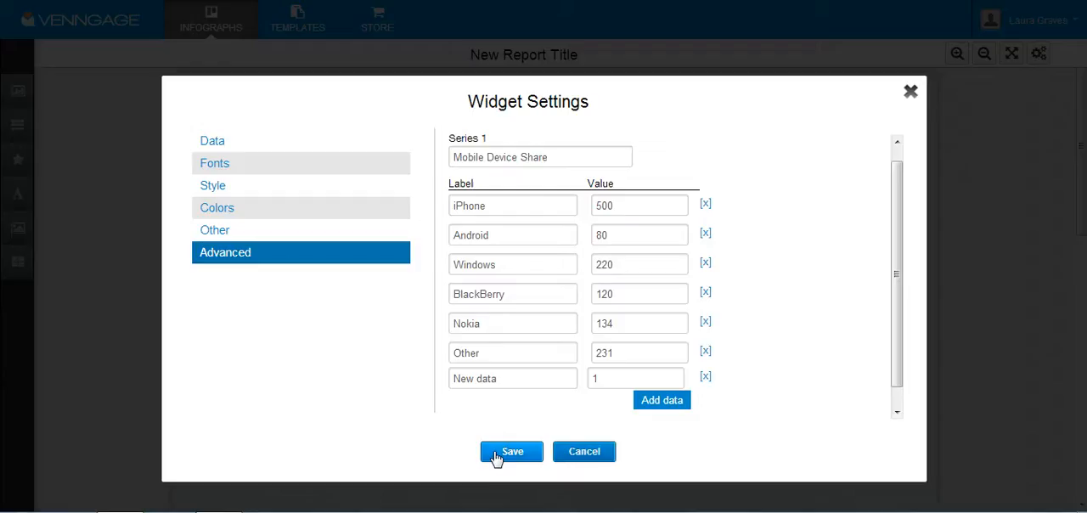
mouse_move(584, 451)
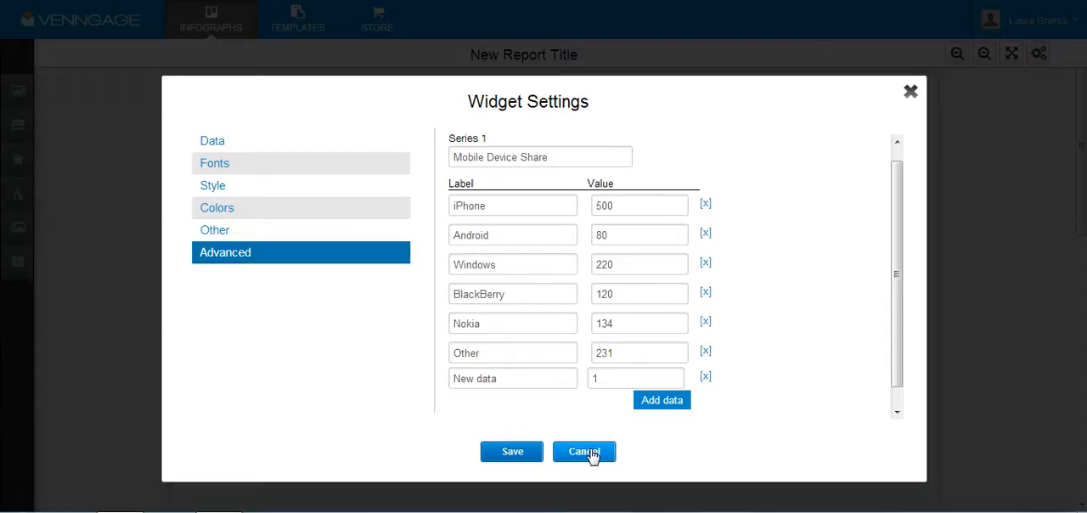
left_click(583, 451)
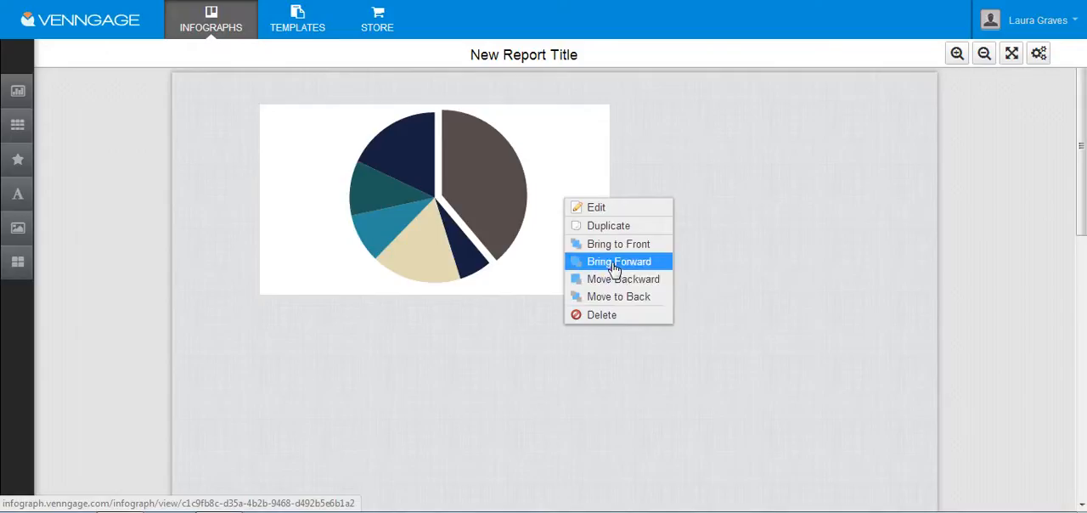
mouse_move(599, 315)
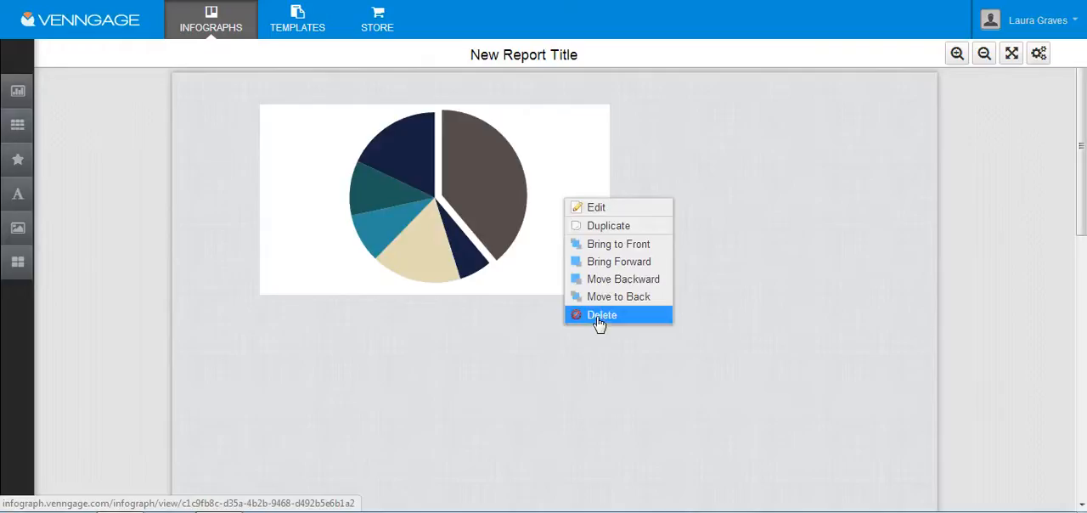
Delete the pie chart from the canvas via its context menu
left_click(600, 315)
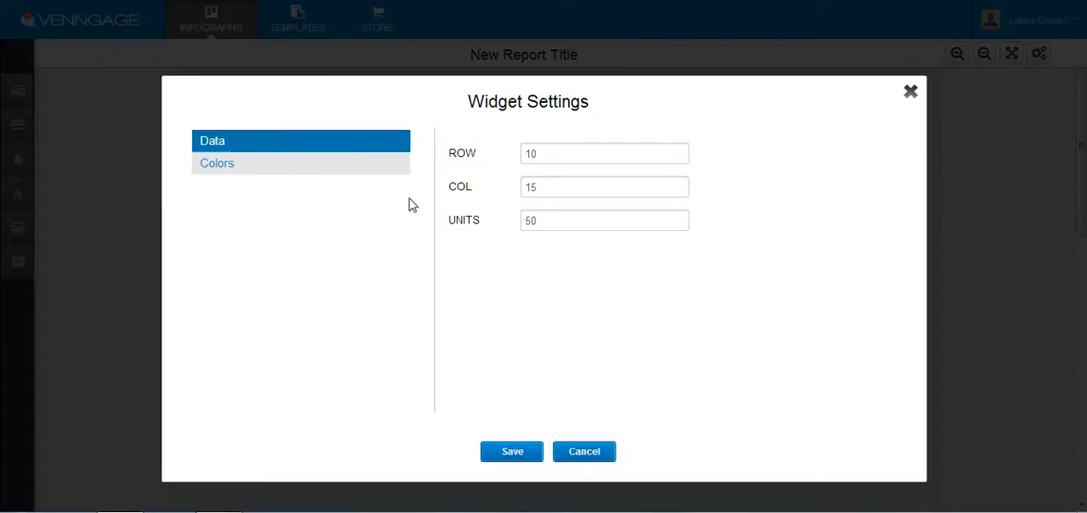
Save the heart pictogram's Widget Settings (10 rows, 15 columns, 50 units) and move on to Shapes
left_click(511, 450)
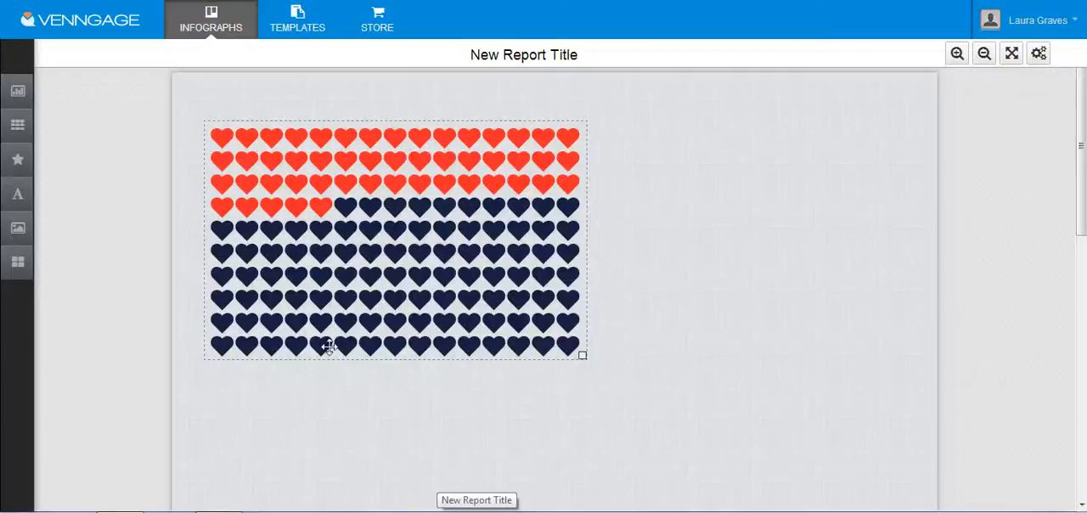
left_click(17, 159)
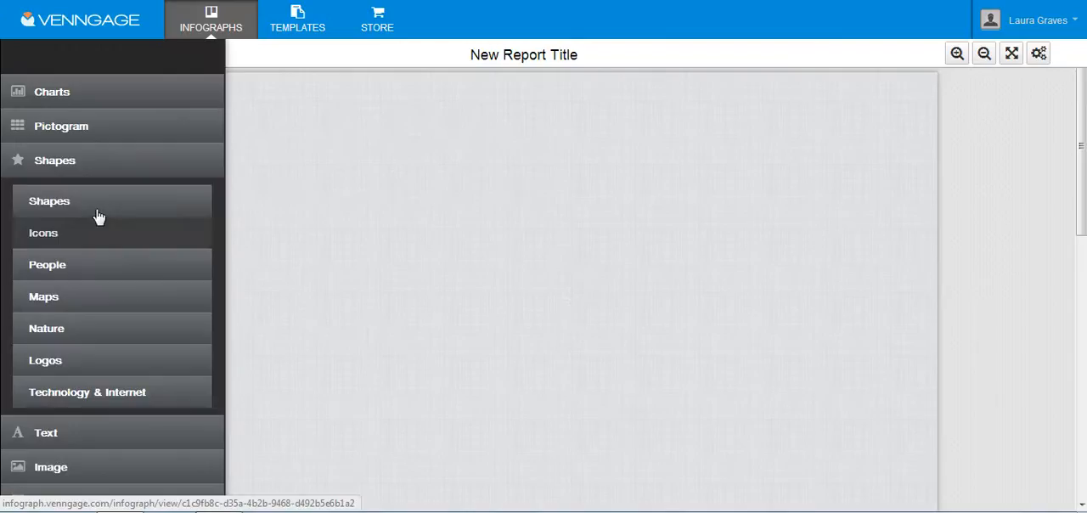
left_click(46, 264)
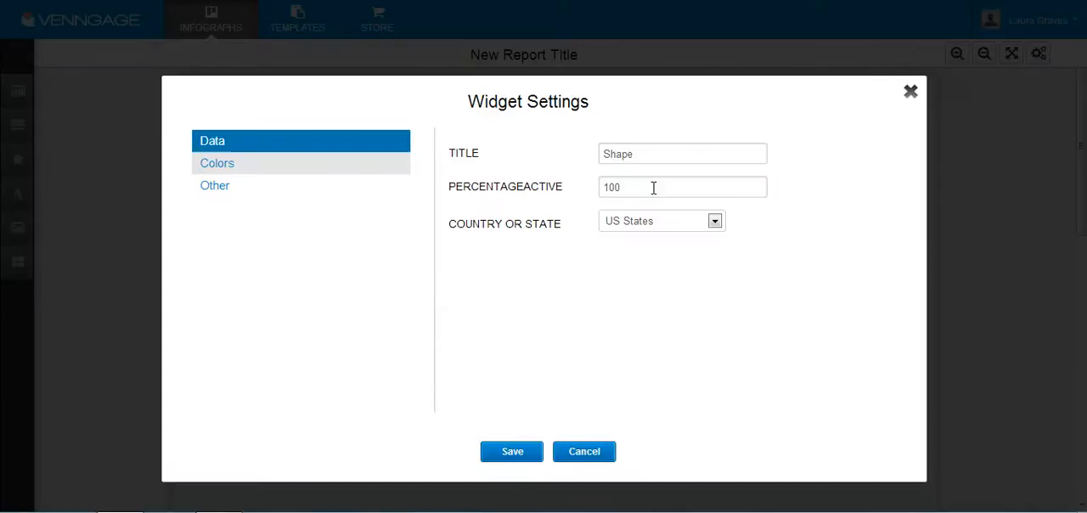
mouse_move(897, 105)
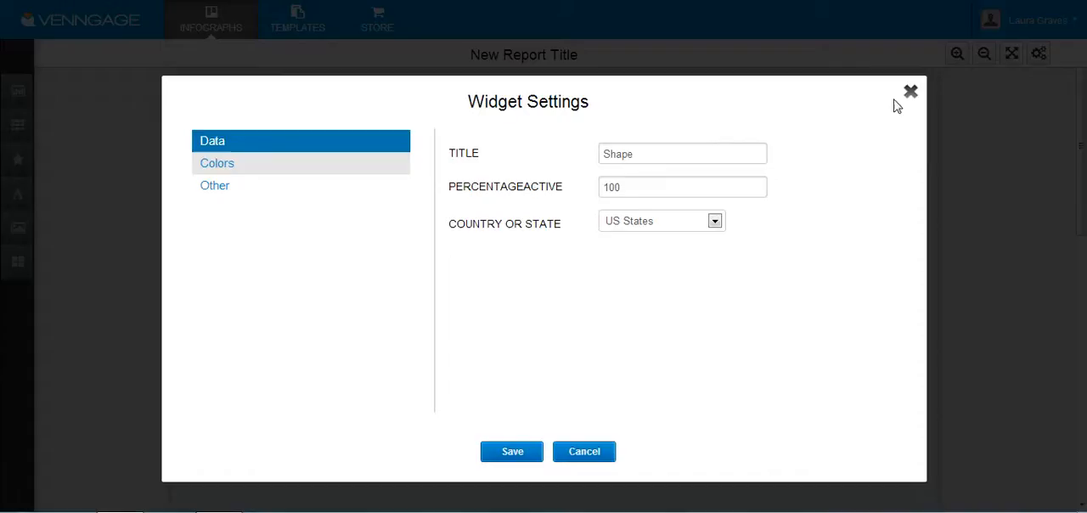
left_click(910, 91)
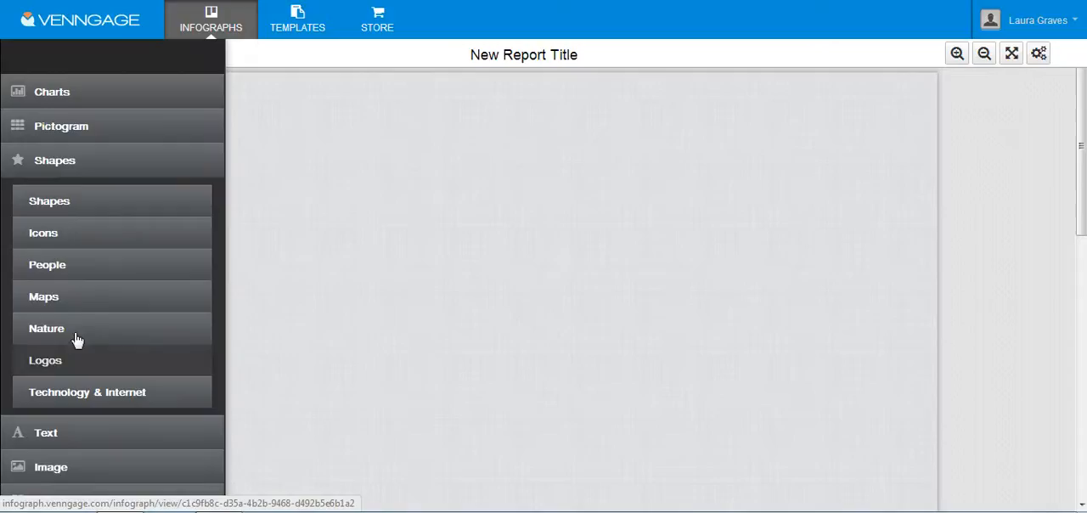
left_click(55, 160)
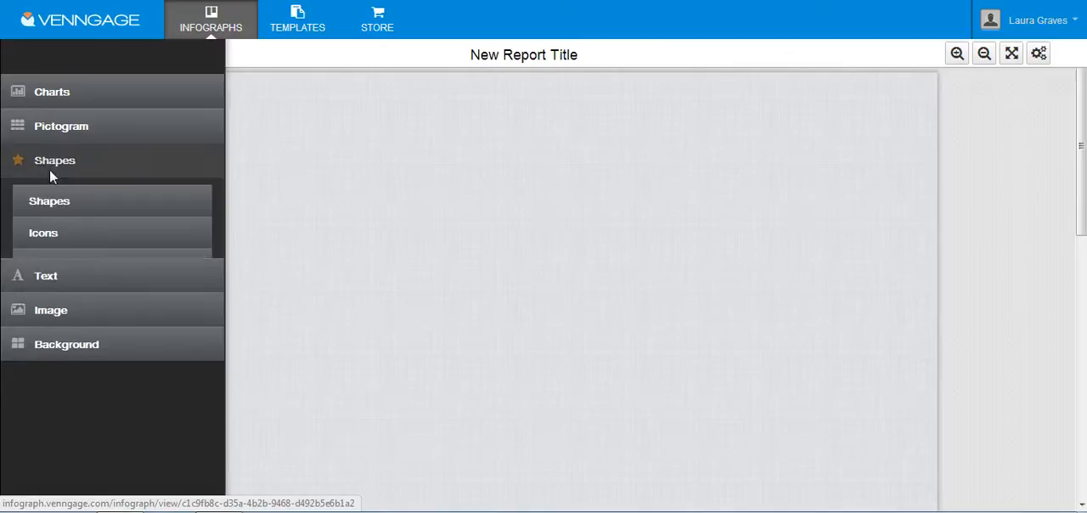
left_click(46, 193)
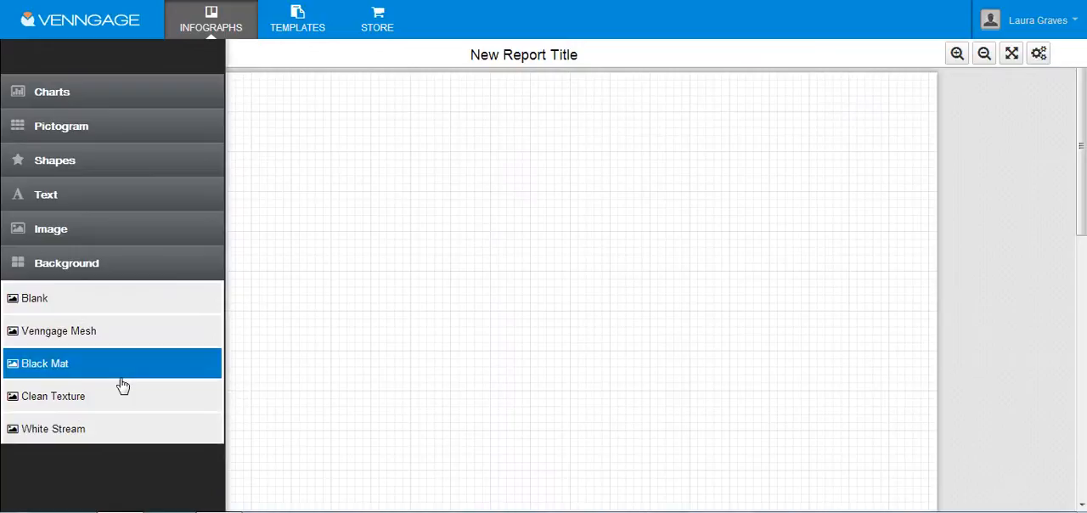
left_click(66, 262)
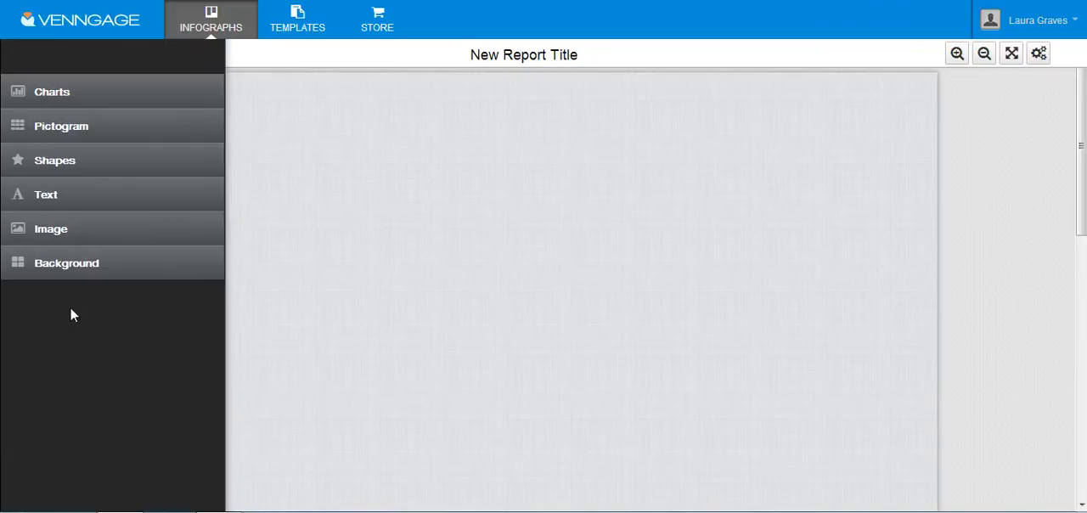
left_click(50, 228)
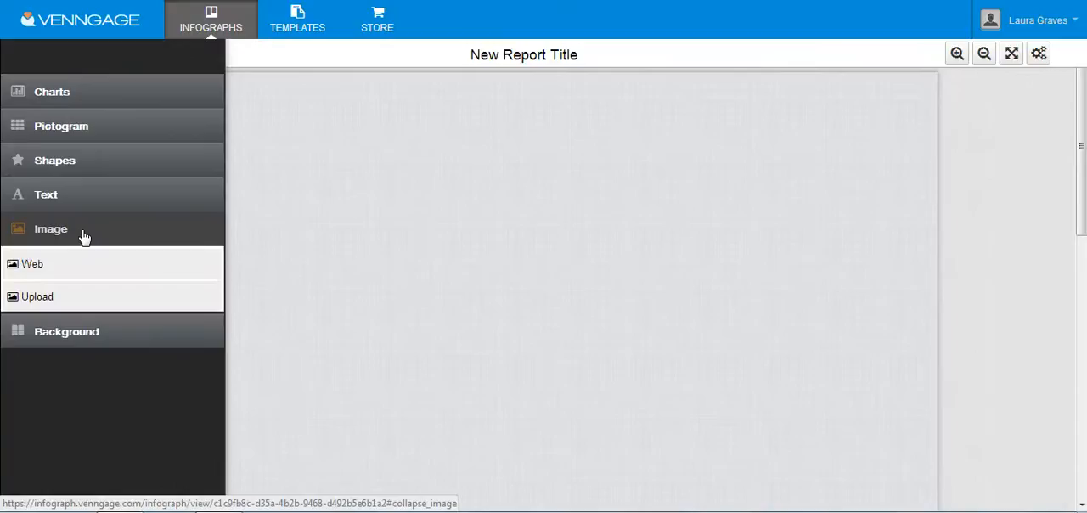
Reveal the Image options (Web, Upload) and choose Web as the image source
left_click(31, 263)
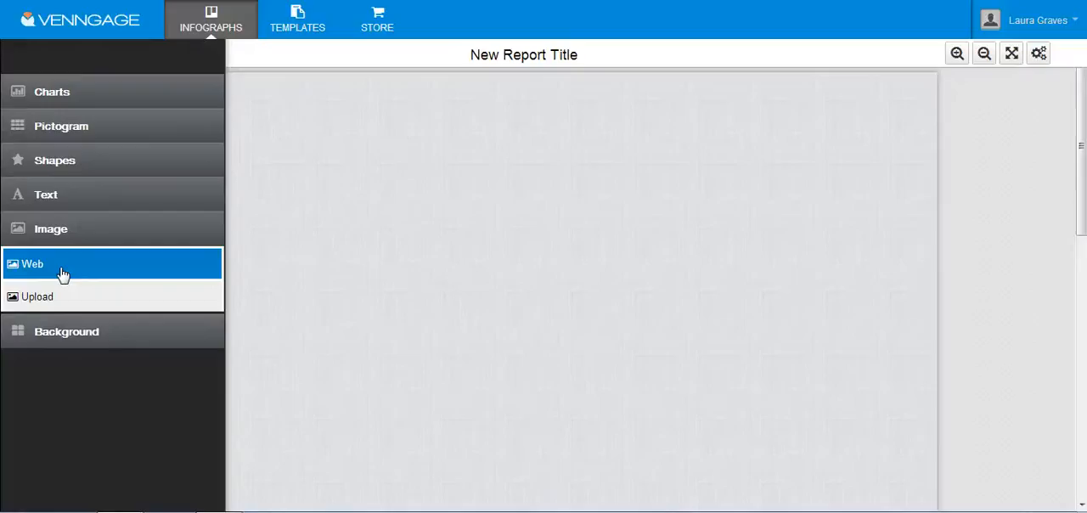
left_click(31, 263)
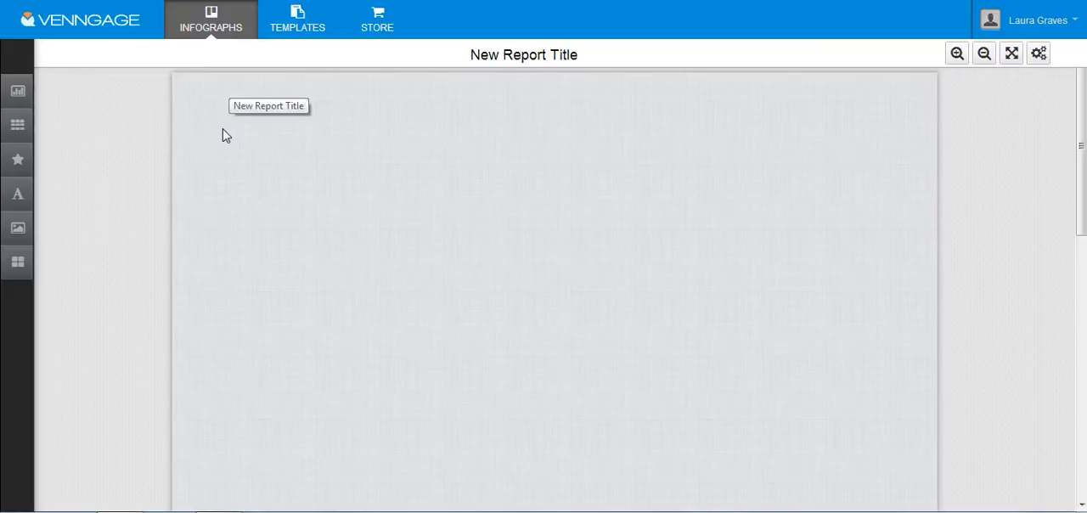
mouse_move(256, 168)
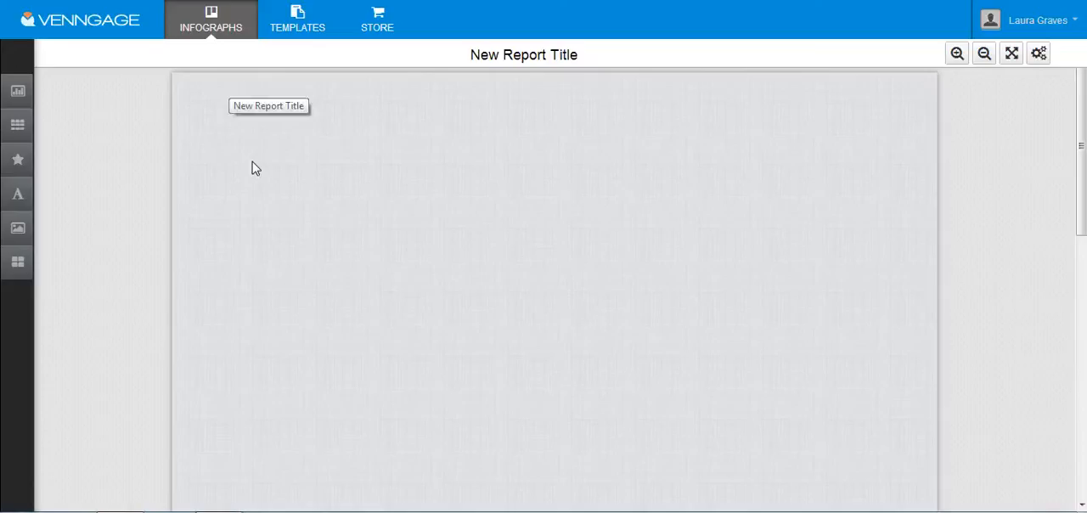